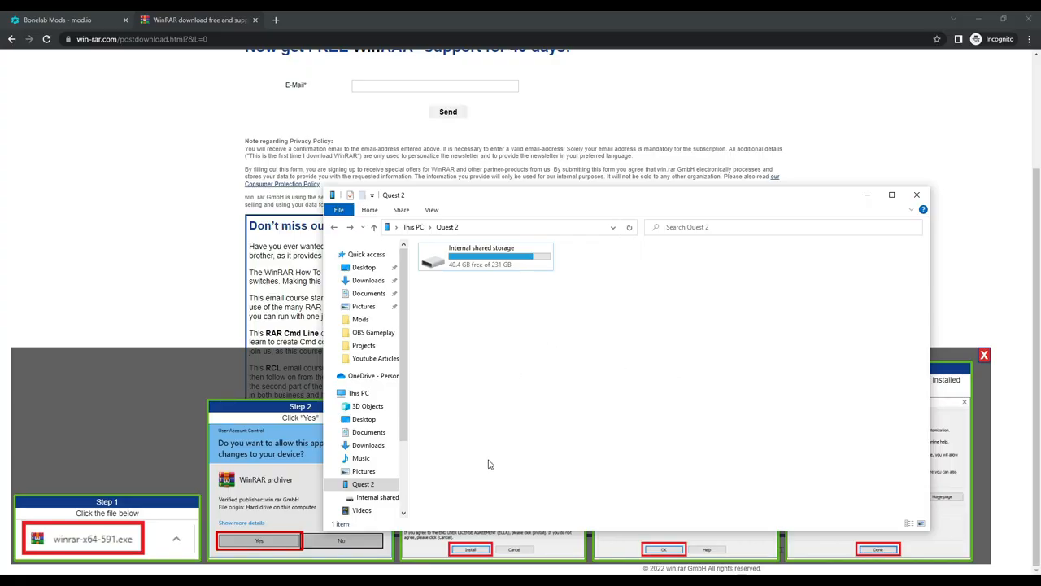
mouse_move(464, 465)
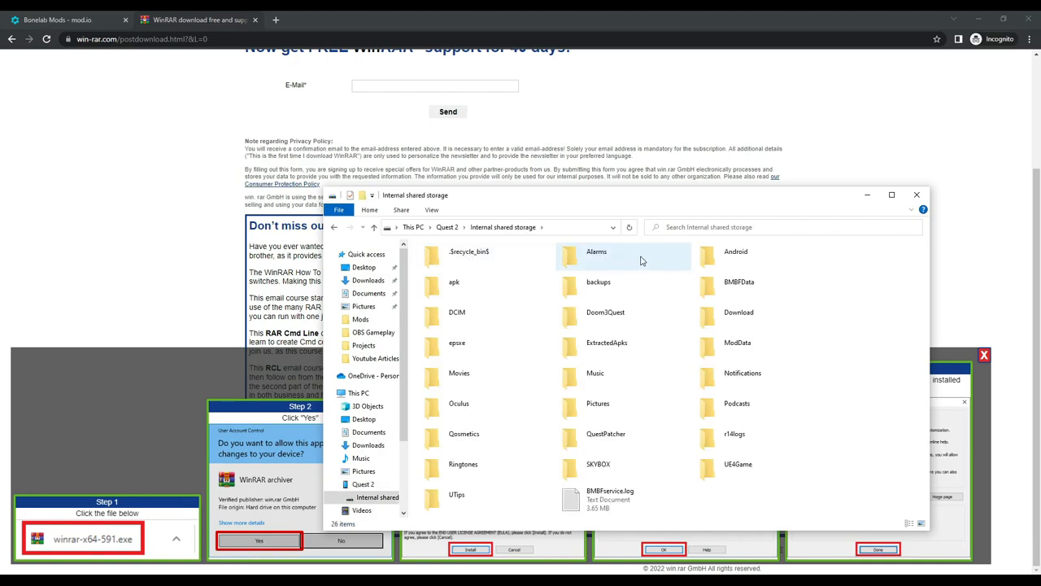
Step: Browse the headset's Android, data, com.StressLevelZero.BONELAB and files folders to reach Mods
double_click(735, 252)
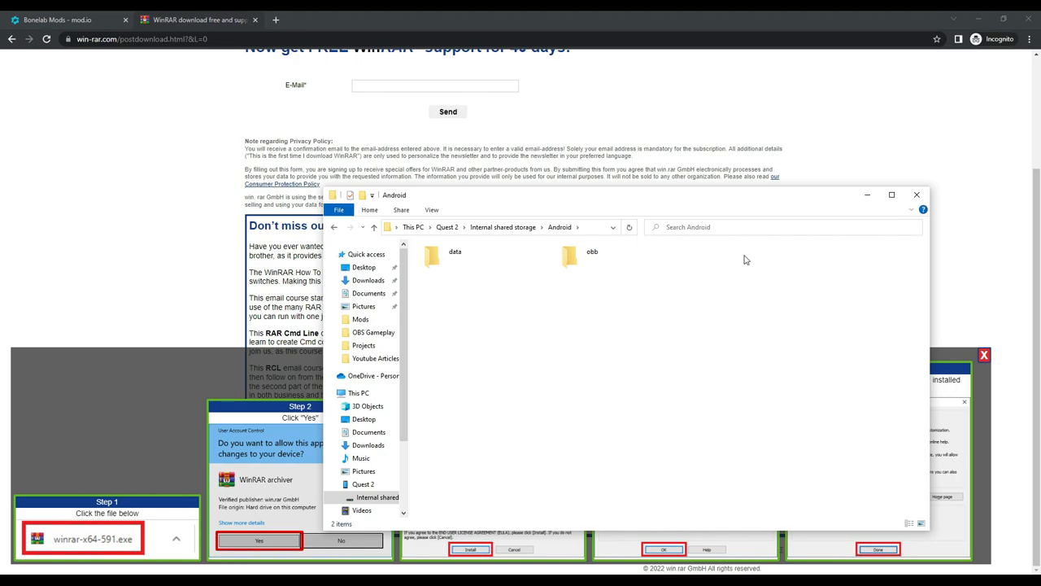
left_click(455, 255)
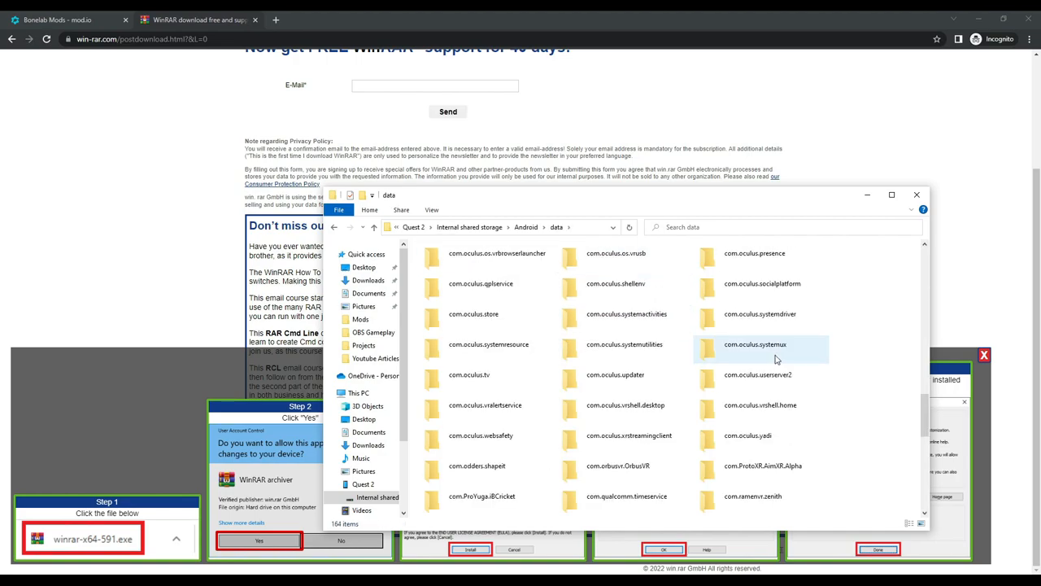
scroll("down", 3)
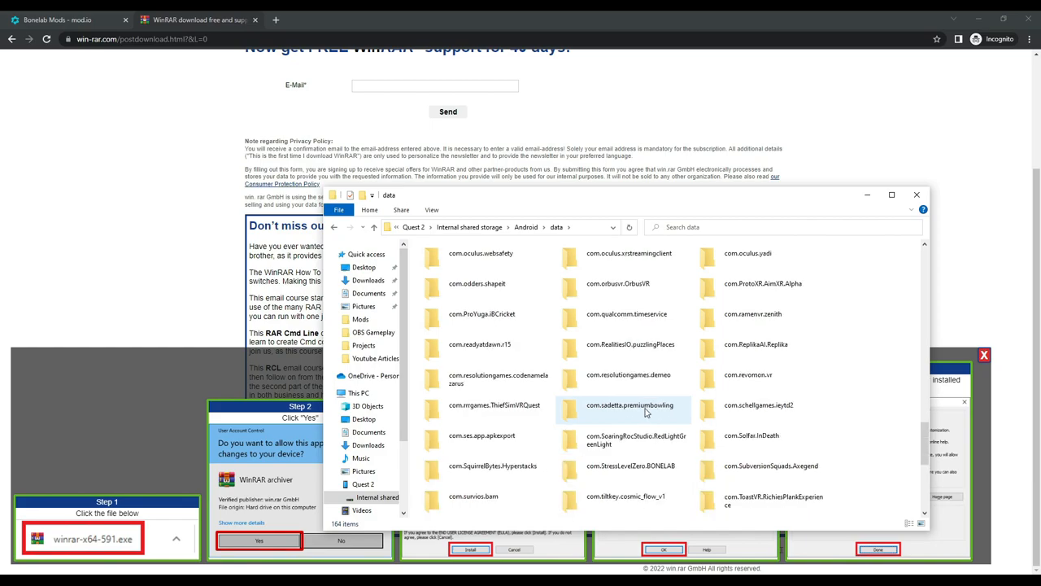
scroll("down", 3)
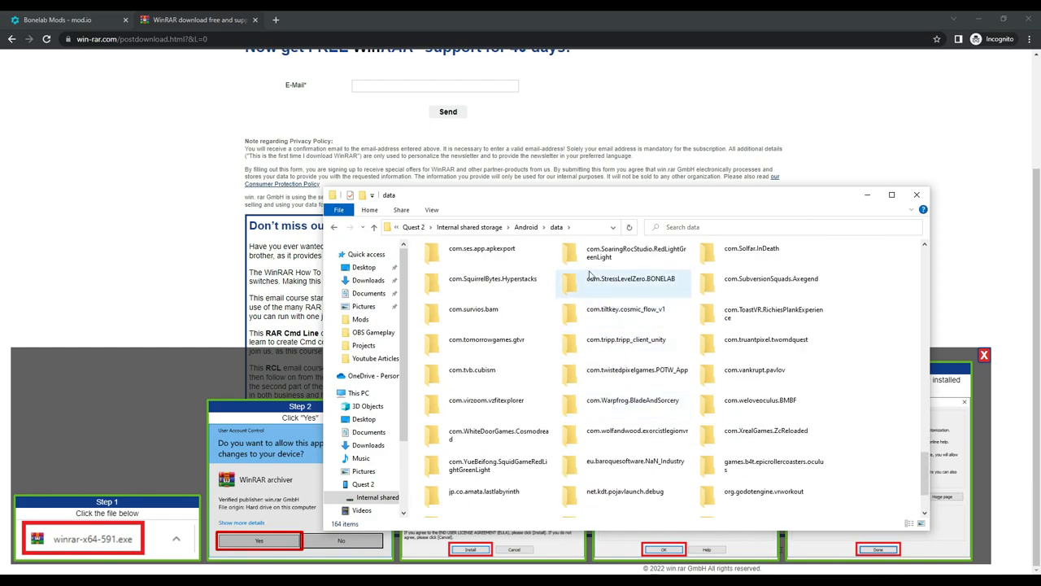
double_click(630, 278)
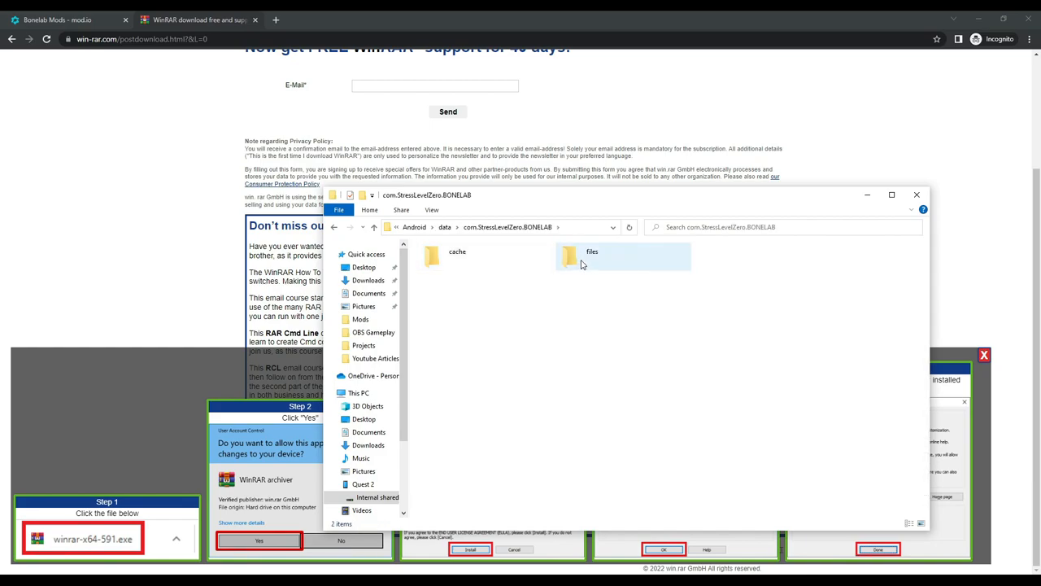
double_click(592, 256)
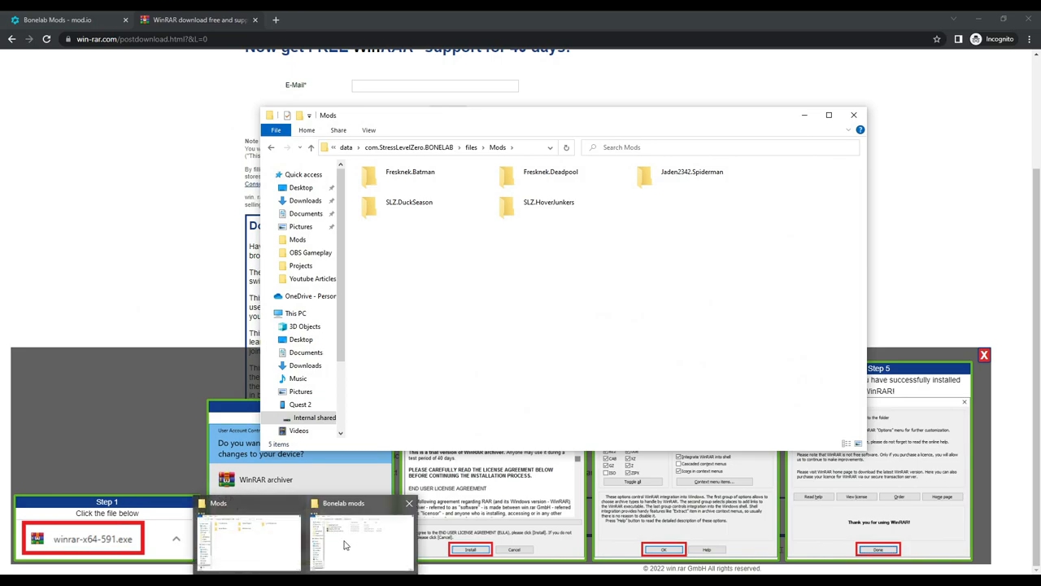
Step: From the downloaded Bonelab mods, copy Fresknek.Goku to the headset and open phoondos.shipmentquest2
left_click(361, 541)
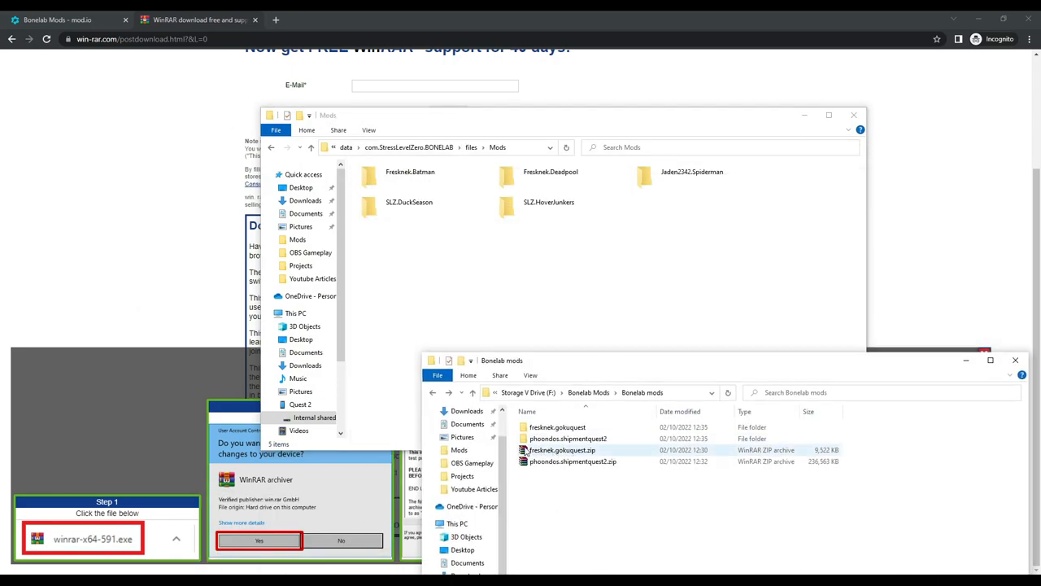
double_click(557, 426)
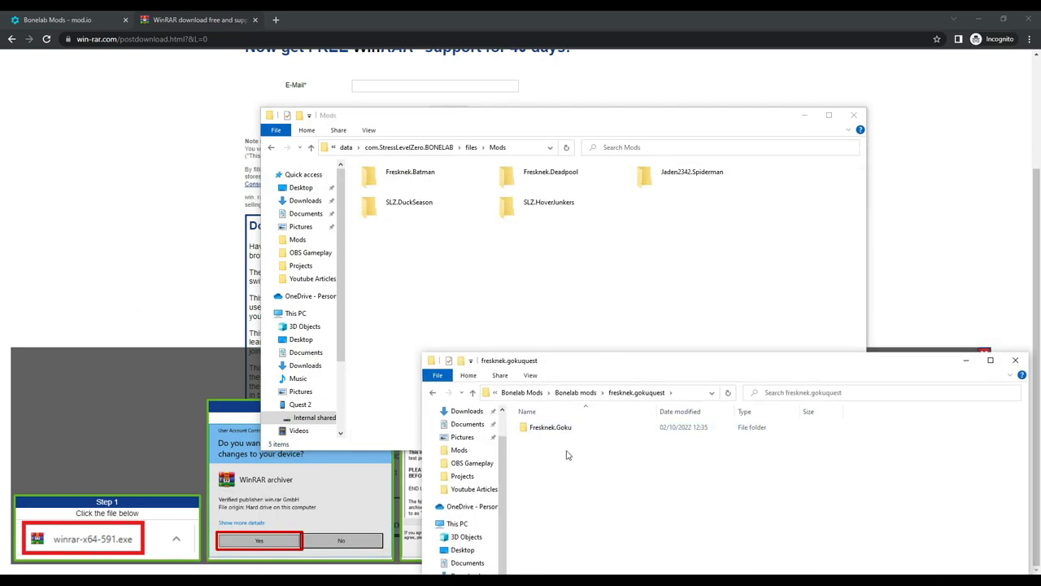
left_click(550, 427)
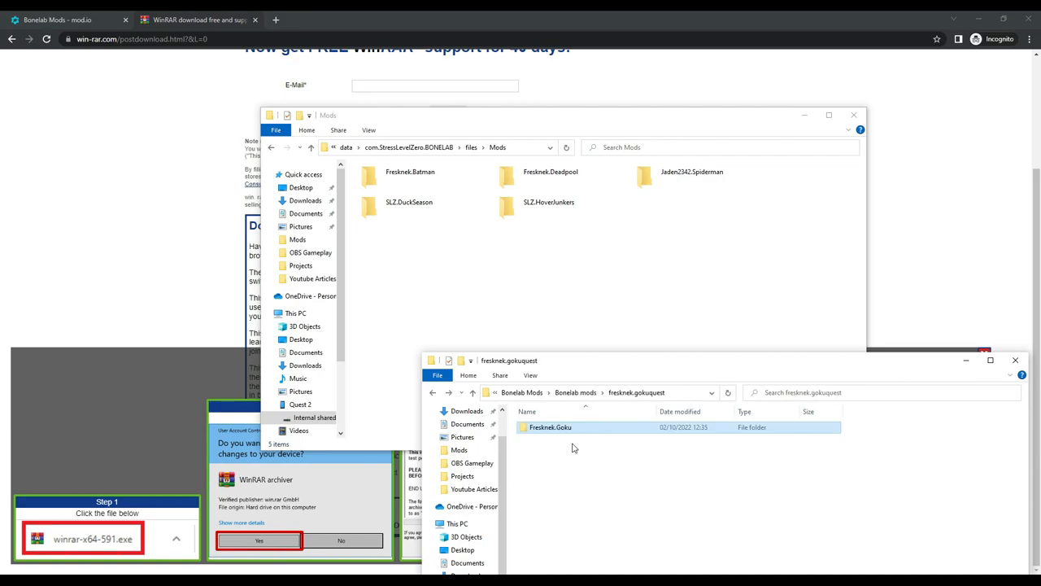
double_click(550, 426)
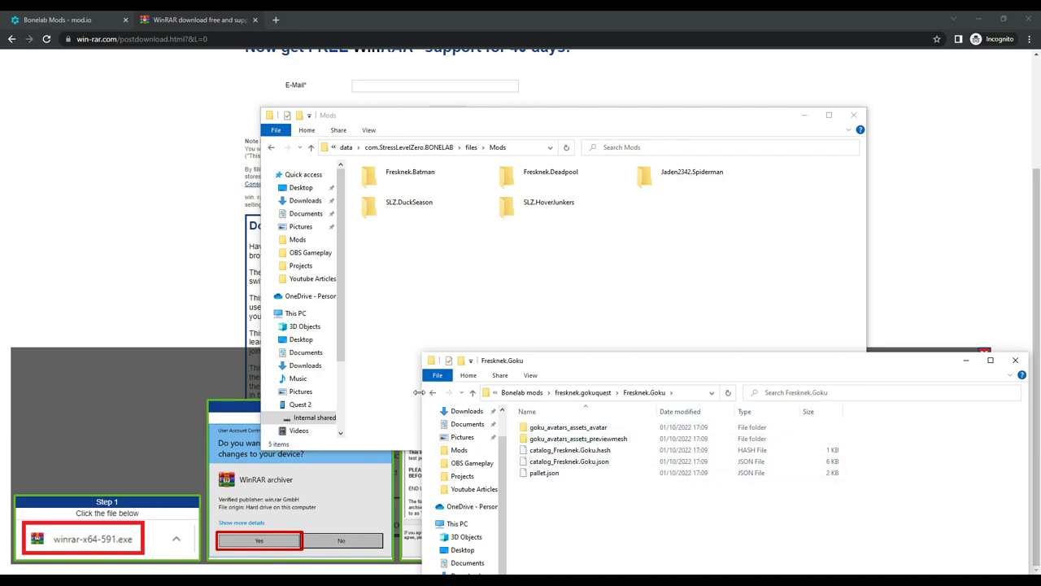
left_click(432, 392)
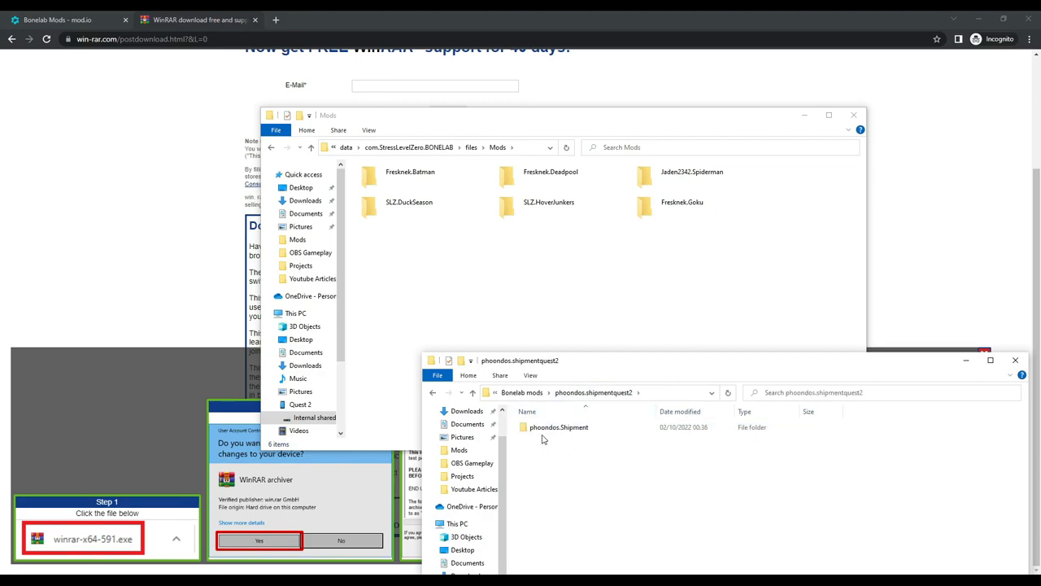
double_click(558, 426)
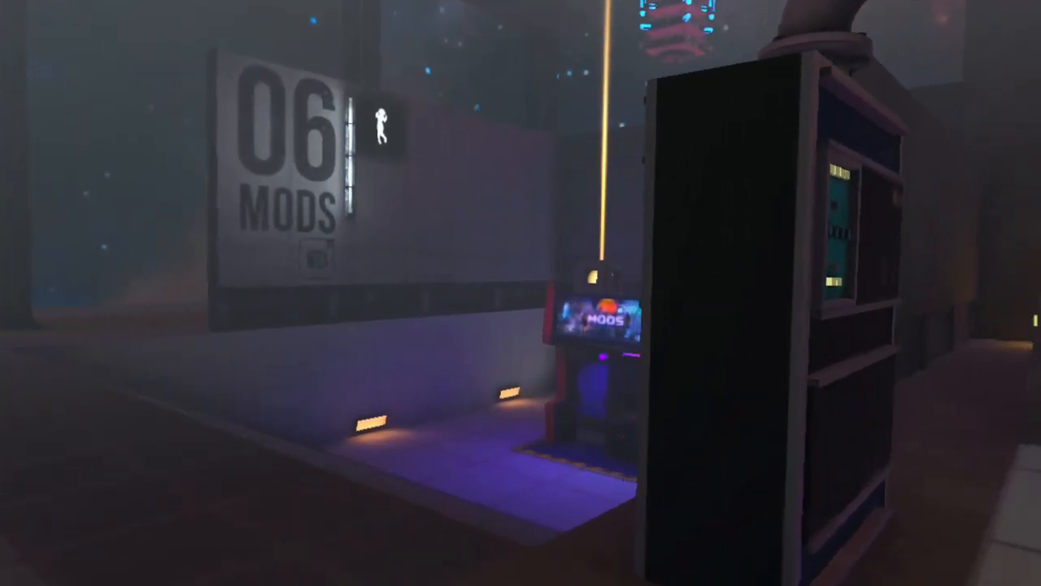
mouse_move(520, 293)
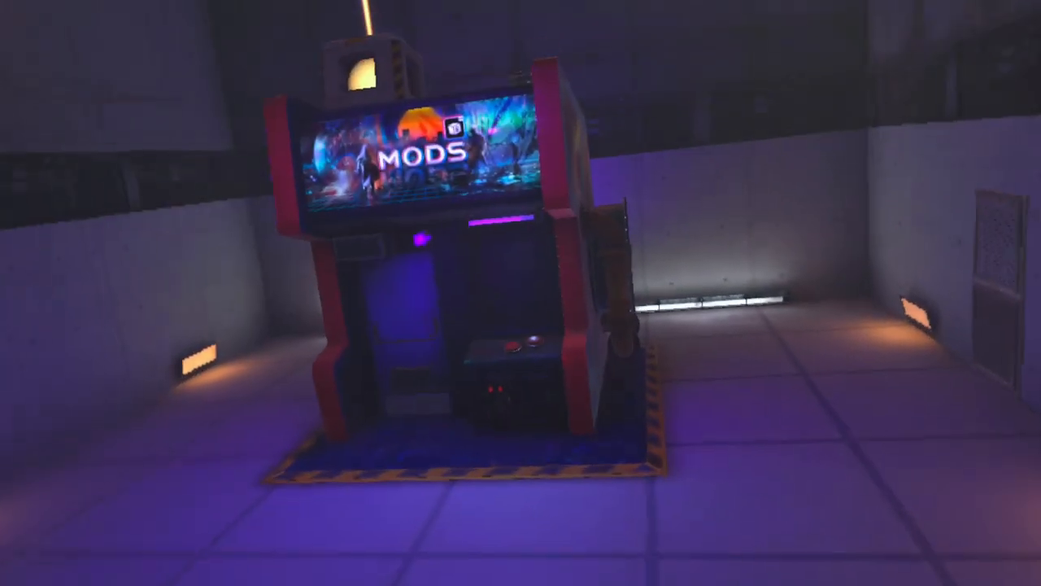